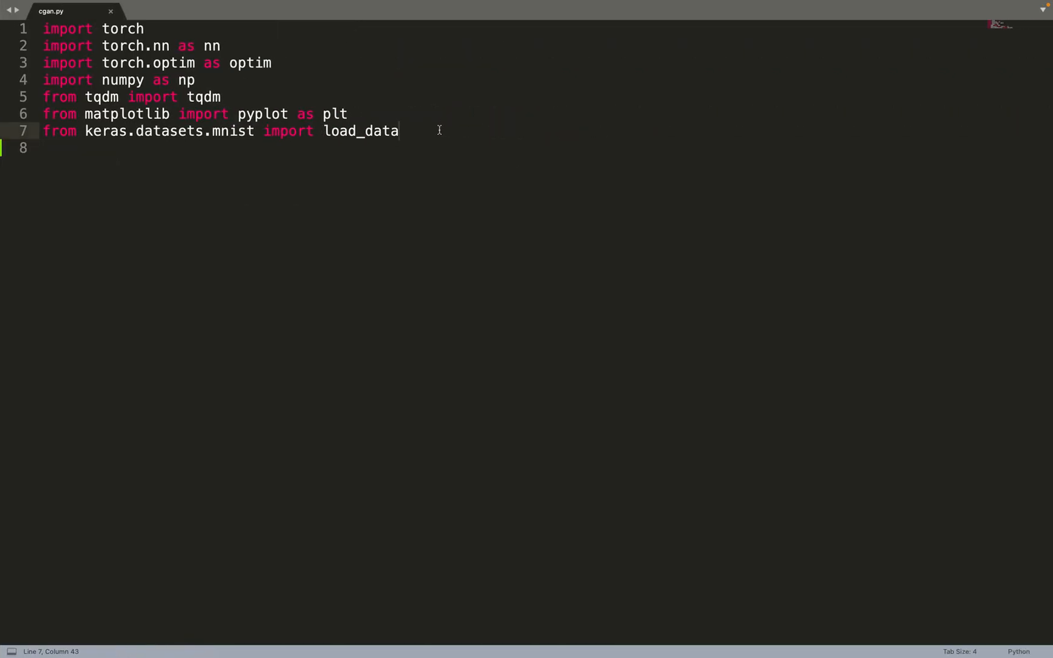
{"action": "mouse_move", "coordinate": [187, 45]}
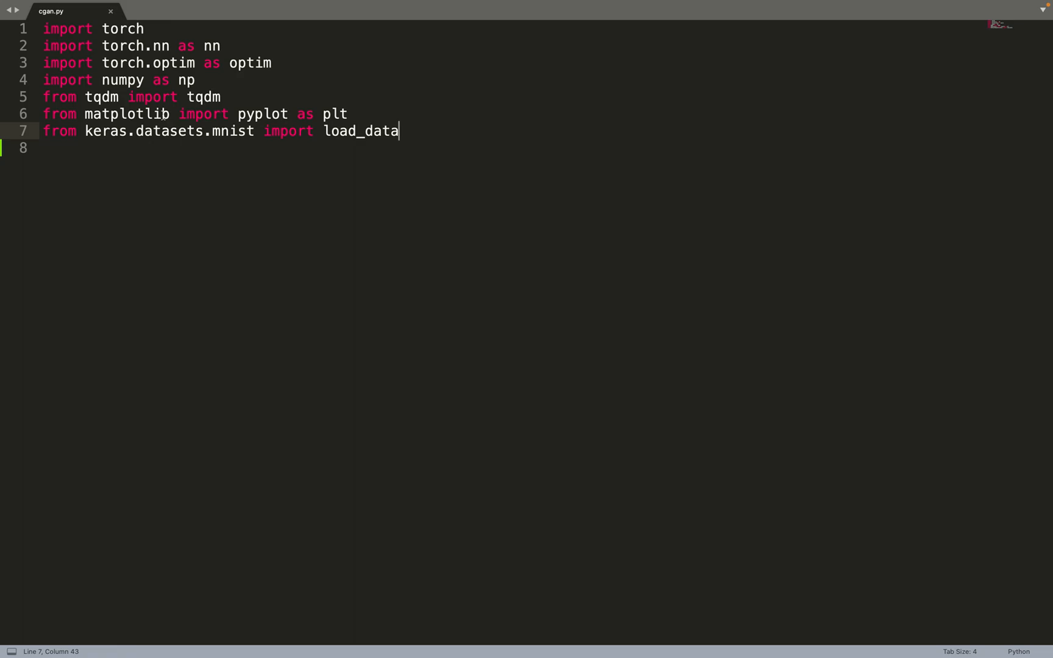
{"action": "mouse_move", "coordinate": [107, 142]}
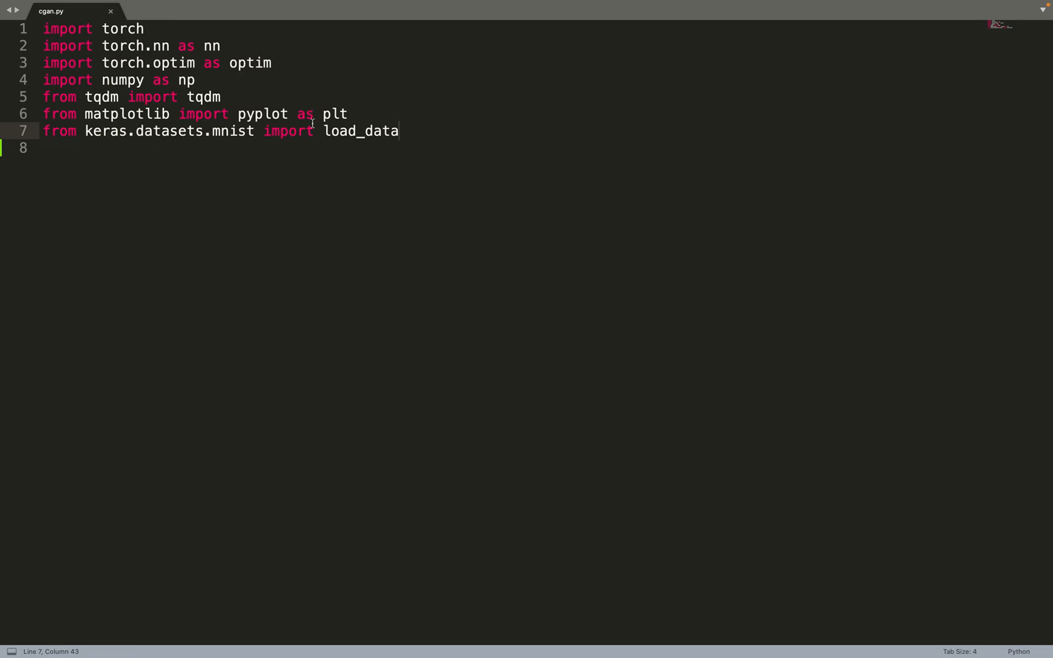
{"action": "mouse_move", "coordinate": [421, 131]}
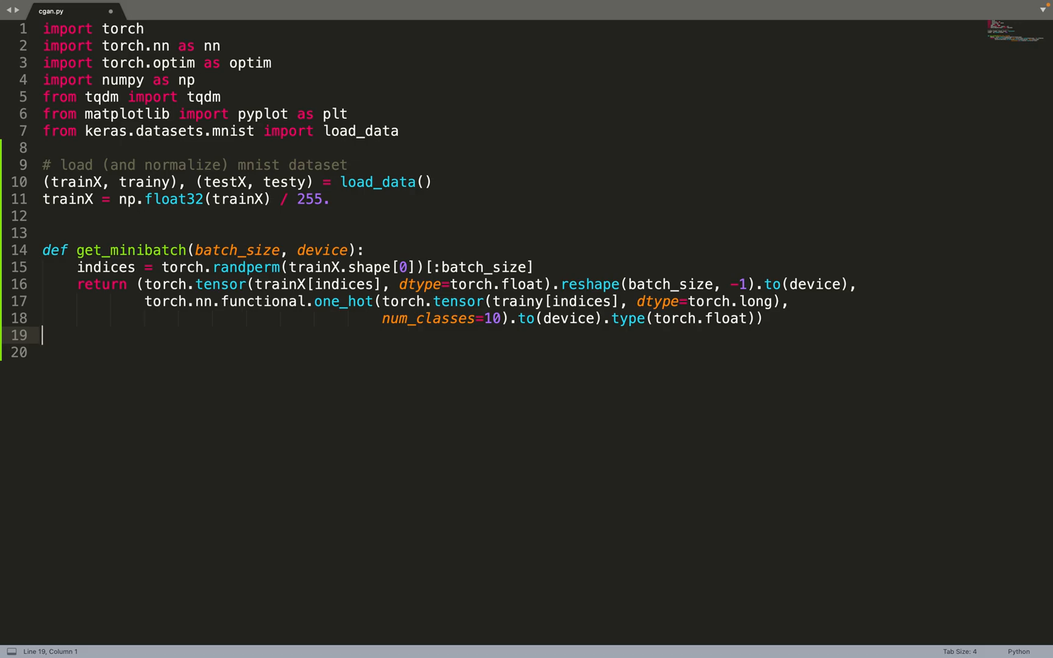
Write the sample_noise(size, device, dim=100) function returning torch.rand noise on the device.
{"action": "type", "text": "def sample_noise(size, device, dim=100):\\n    return torch.rand((size, dim), device=device)"}
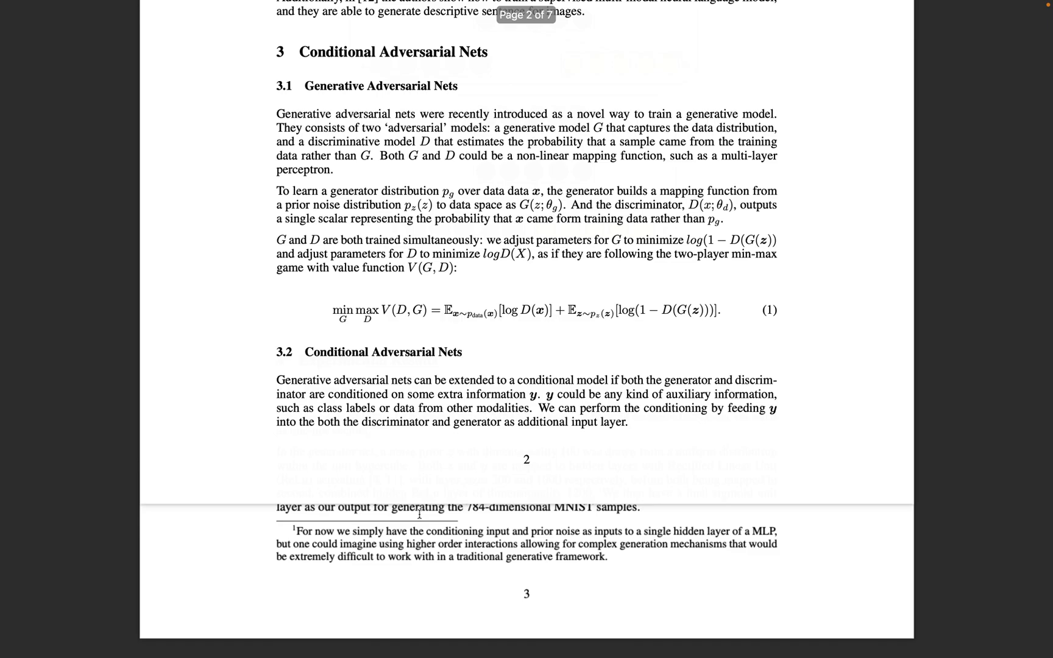
Scroll the paper down to the Figure 1 conditional adversarial net diagram.
{"action": "scroll", "scroll_direction": "down", "scroll_amount": 3}
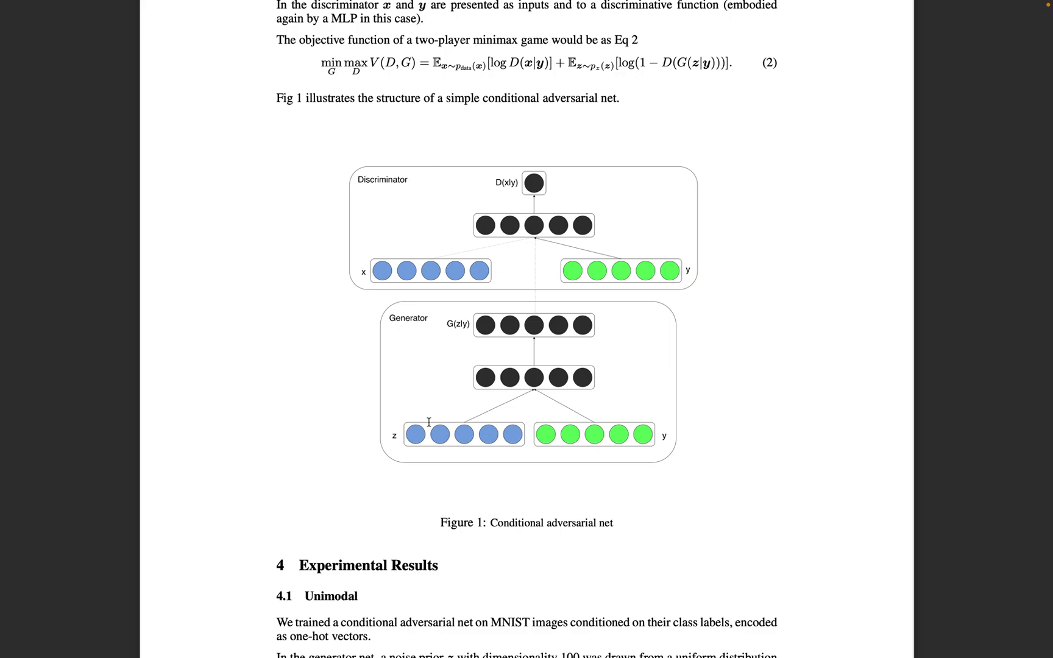
{"action": "mouse_move", "coordinate": [449, 426]}
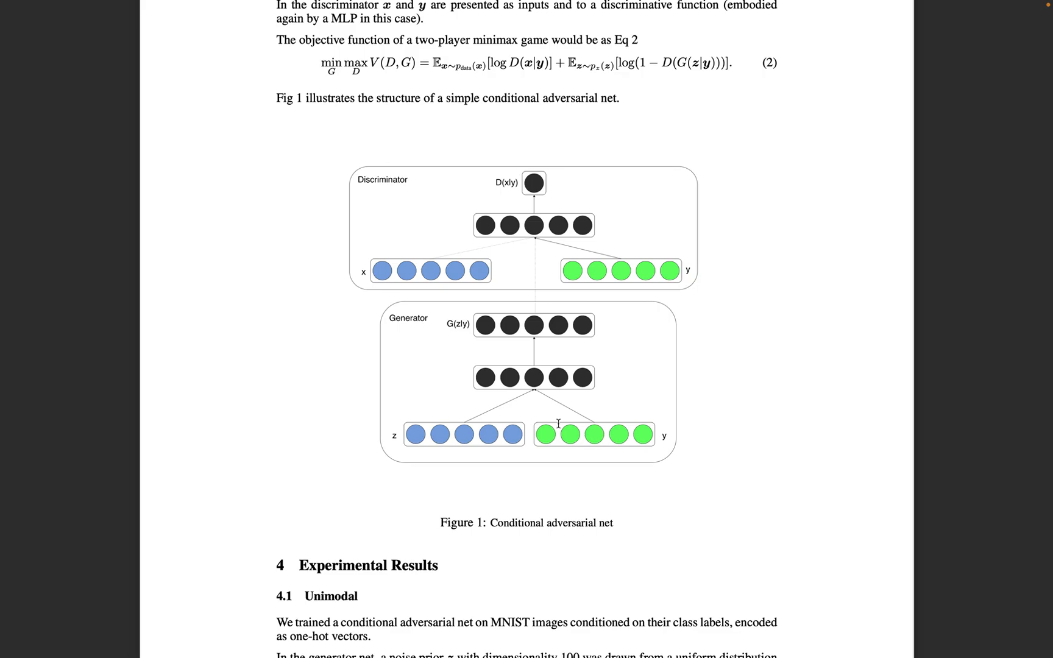
{"action": "mouse_move", "coordinate": [472, 429]}
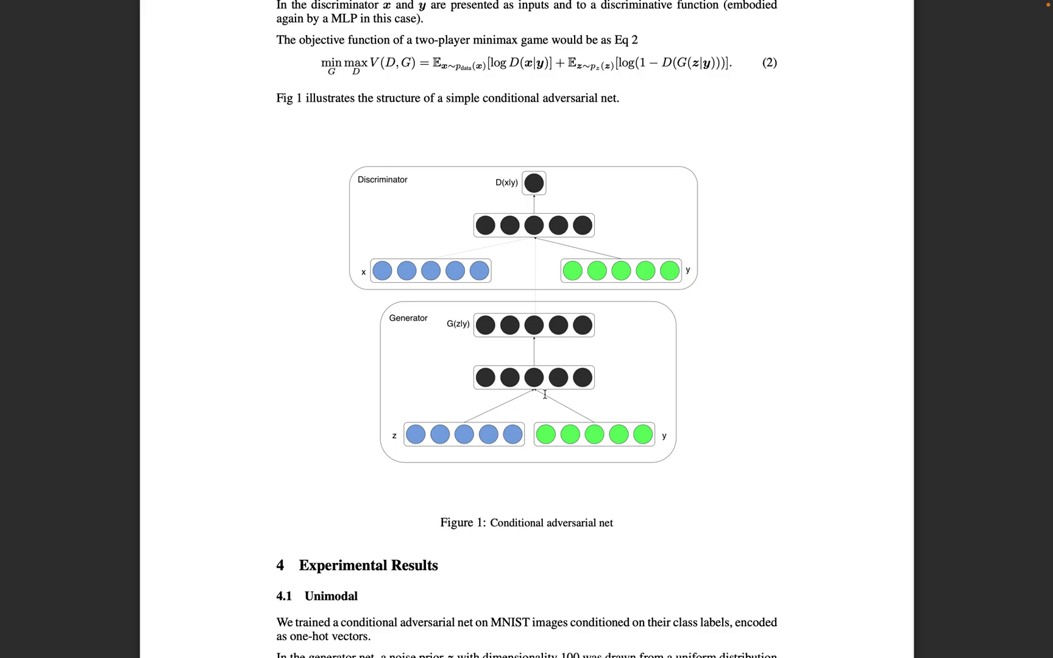
{"action": "mouse_move", "coordinate": [525, 349]}
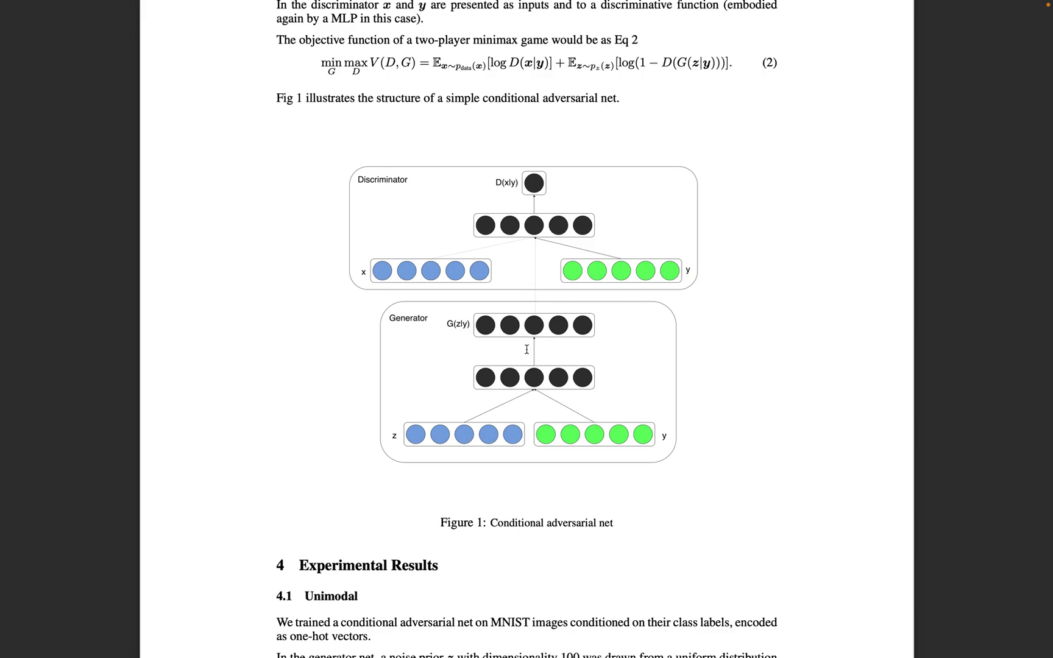
{"action": "mouse_move", "coordinate": [514, 334]}
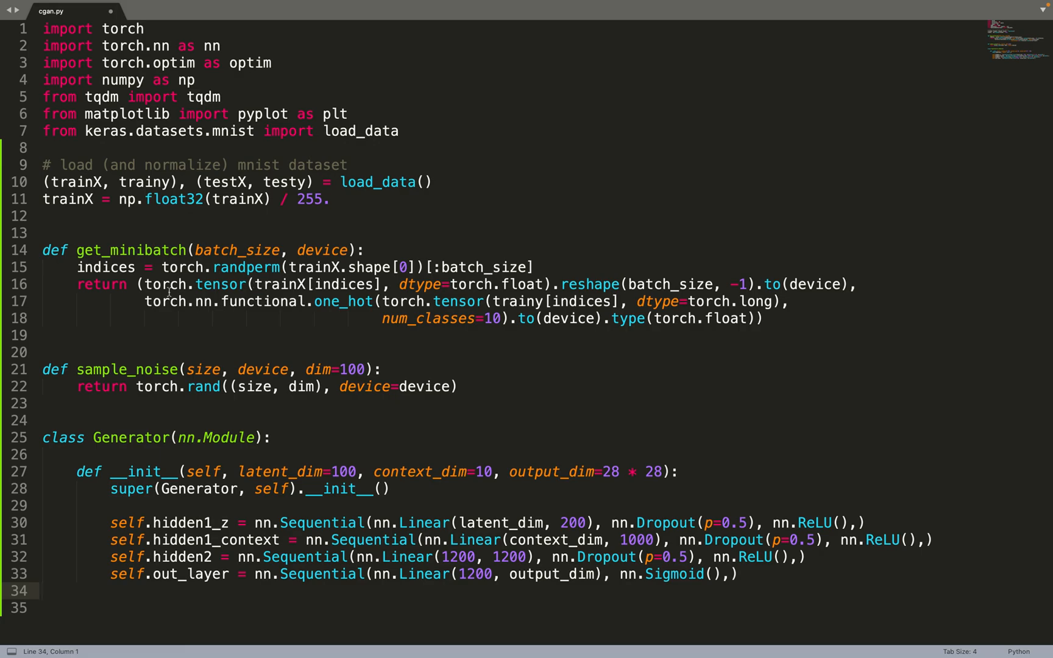
{"action": "mouse_move", "coordinate": [213, 525]}
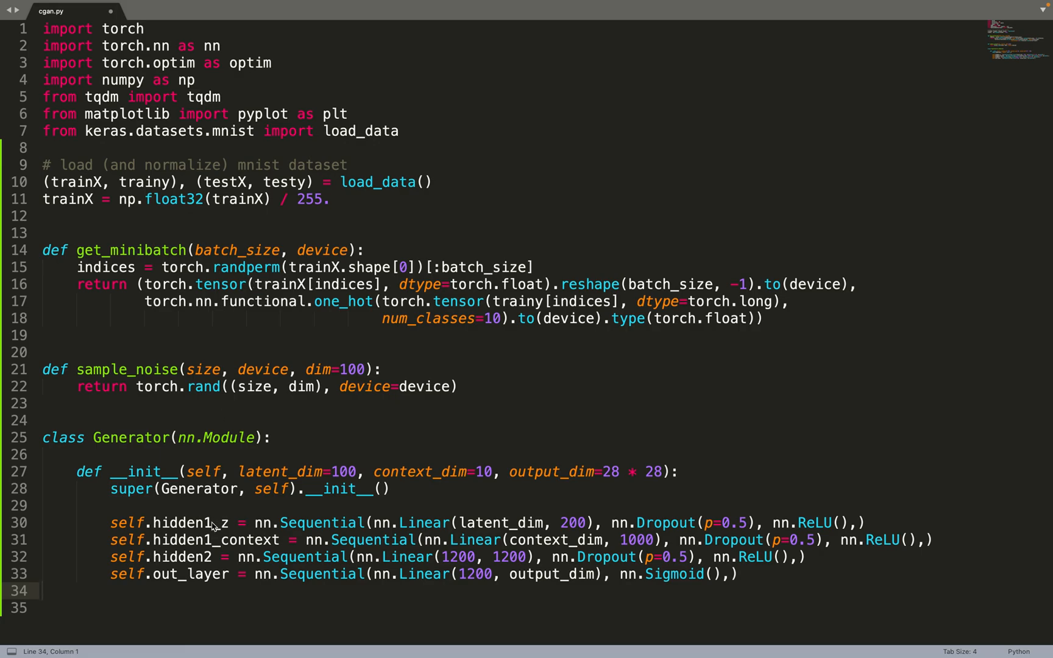
{"action": "double_click", "coordinate": [215, 538]}
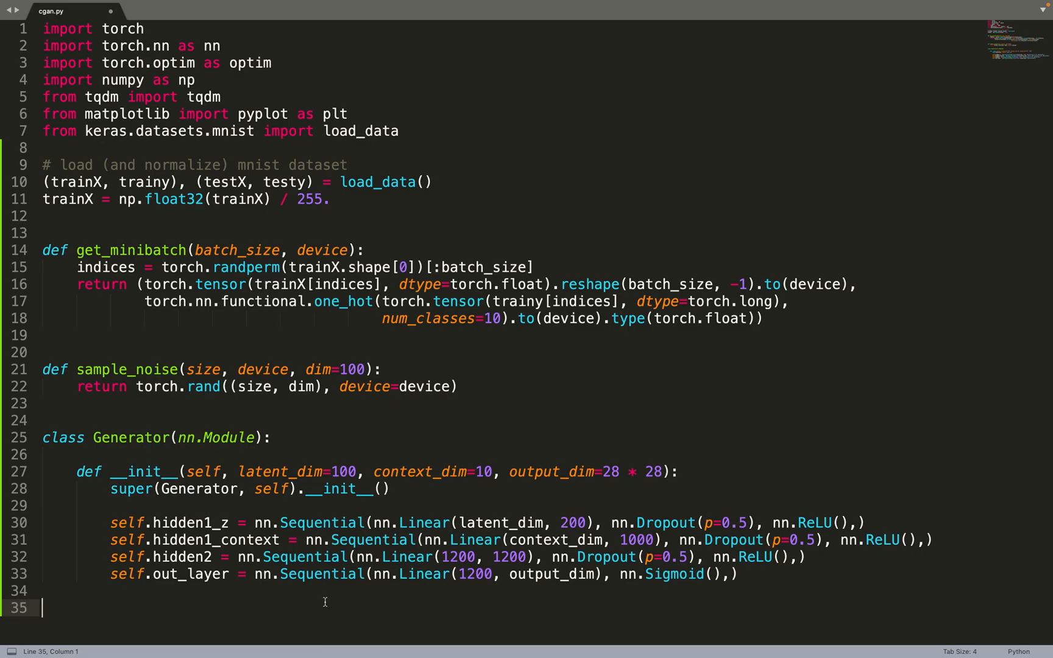
Fix the line ending before writing the Generator forward method.
{"action": "key", "text": "Backspace"}
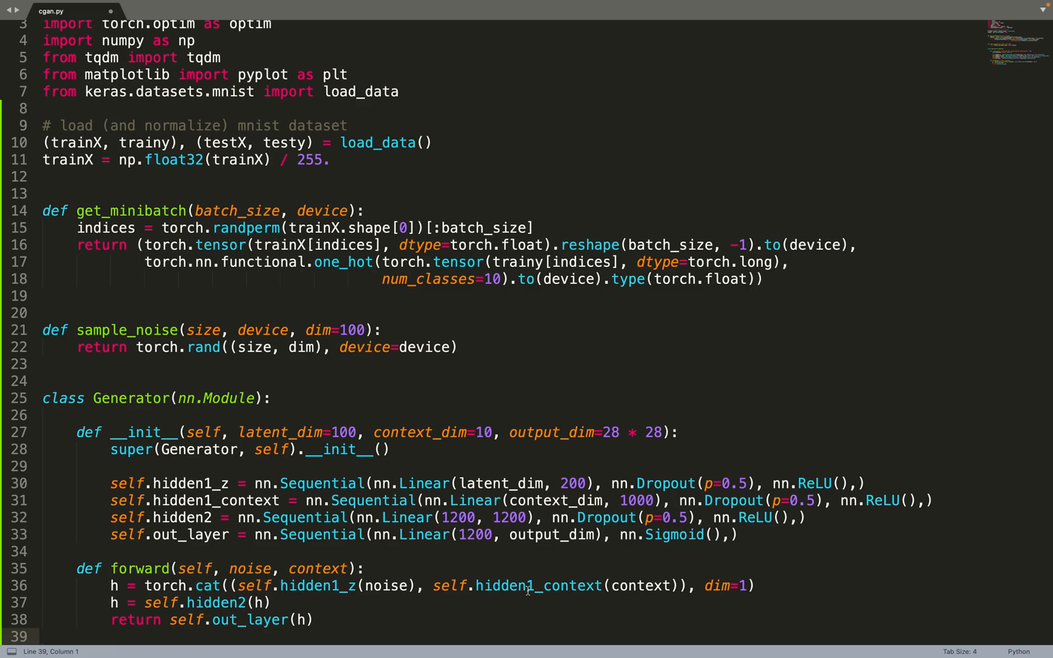
{"action": "mouse_move", "coordinate": [168, 587]}
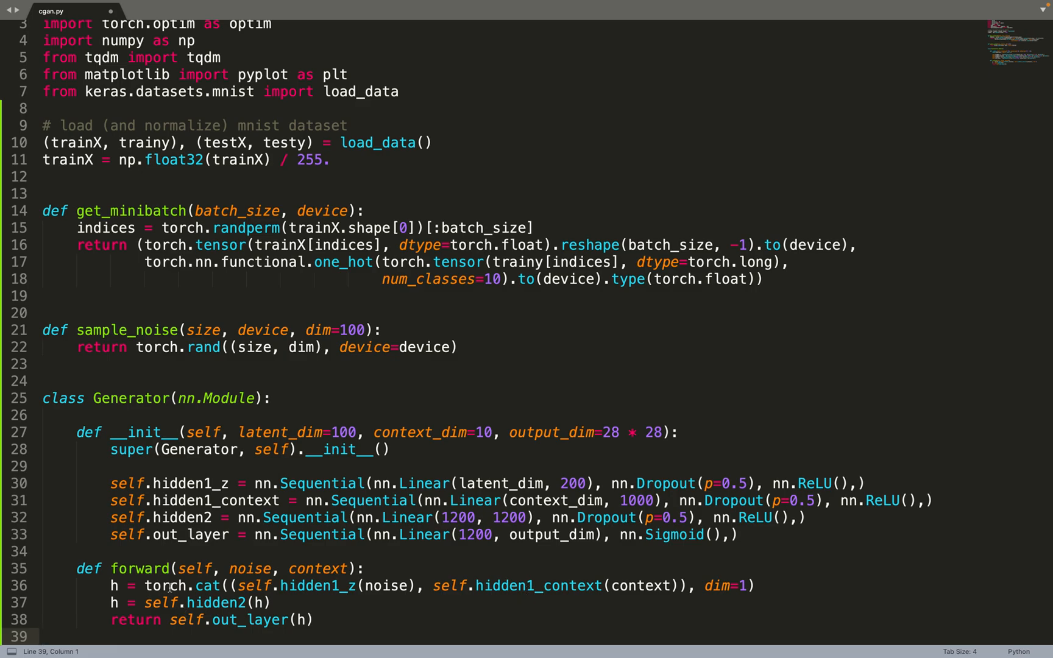
{"action": "mouse_move", "coordinate": [205, 608]}
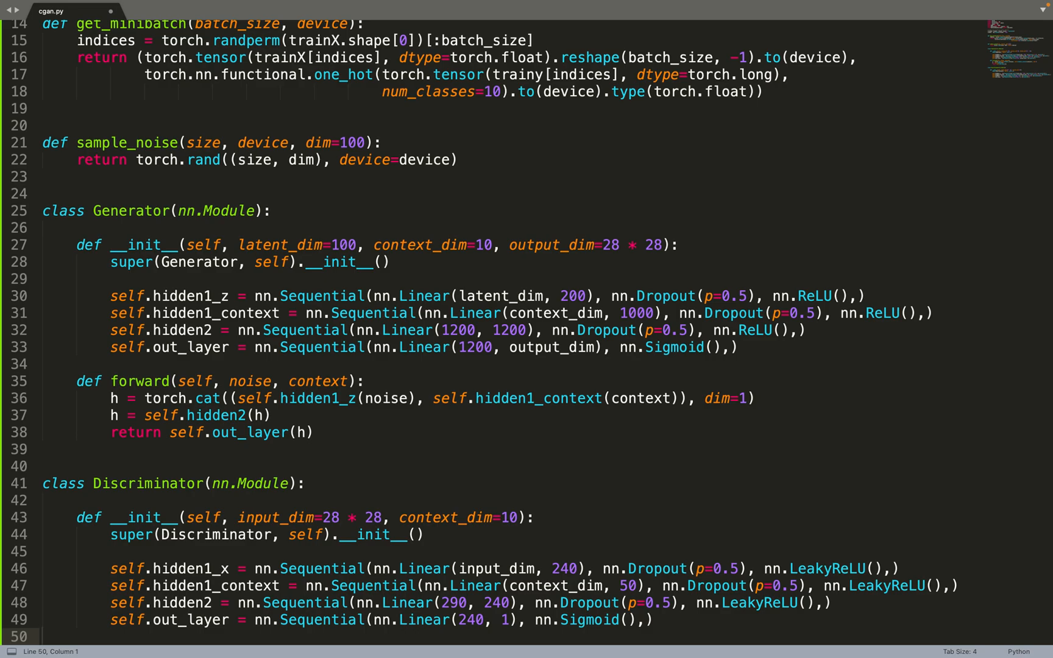
Scroll down past the Discriminator __init__ layer definitions.
{"action": "scroll", "scroll_direction": "down", "scroll_amount": 3}
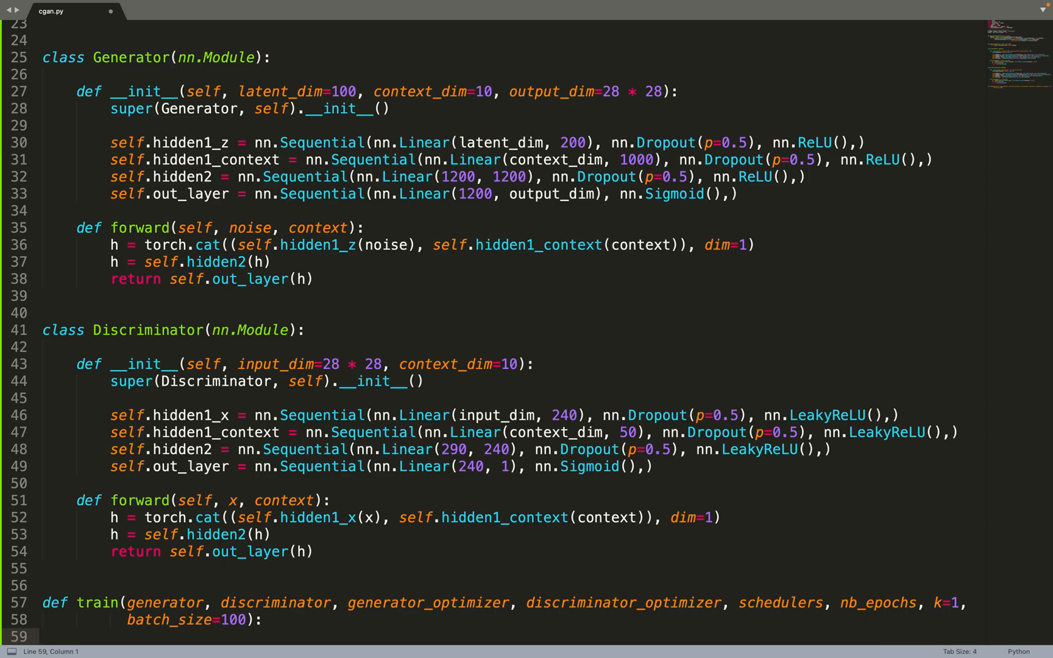
Scroll down to continue the train function after the Discriminator forward method.
{"action": "scroll", "scroll_direction": "down", "scroll_amount": 3}
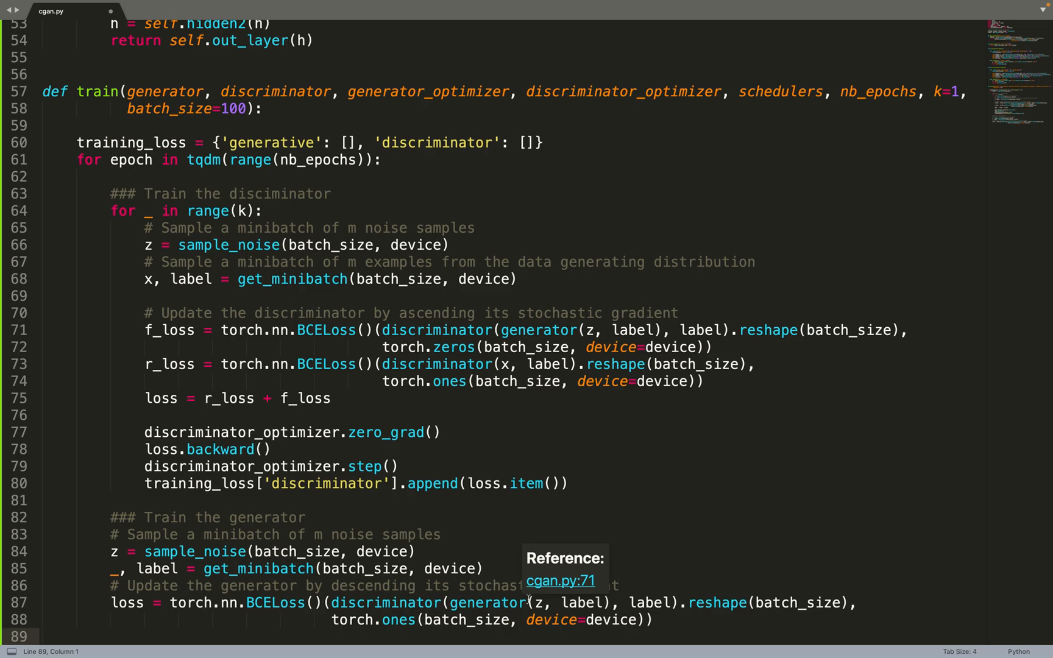
{"action": "mouse_move", "coordinate": [424, 593]}
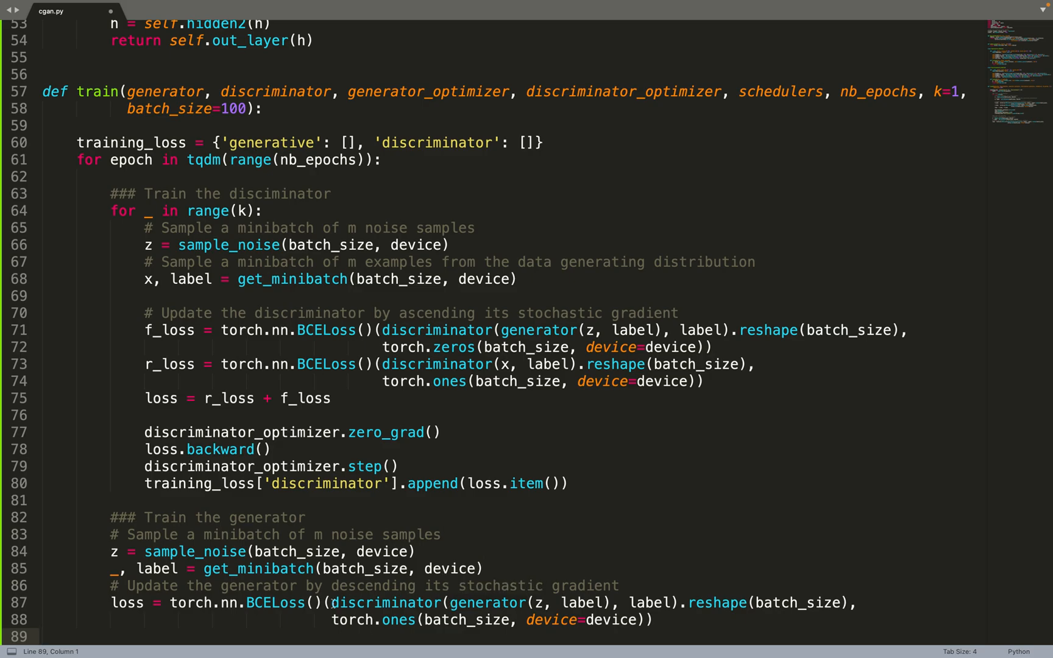
Begin the generator update with generator_optimizer.zero_grad() after the generator loss.
{"action": "type", "text": "generator_optimizer.zero_grad("}
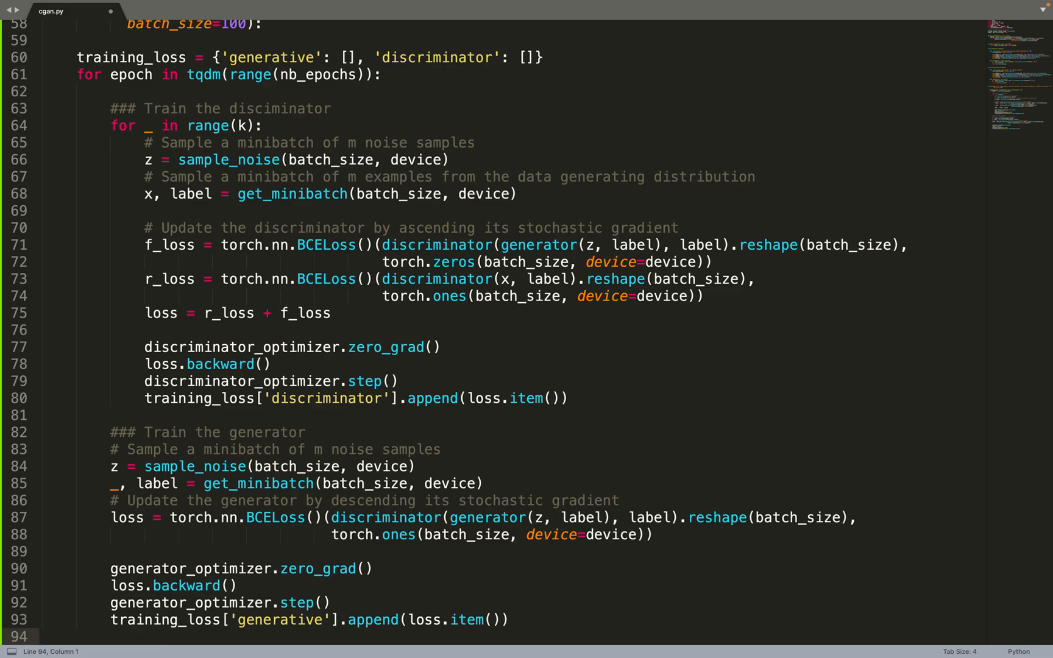
Scroll down to the scheduler loop, return statement and __main__ setup block.
{"action": "scroll", "scroll_direction": "down", "scroll_amount": 3}
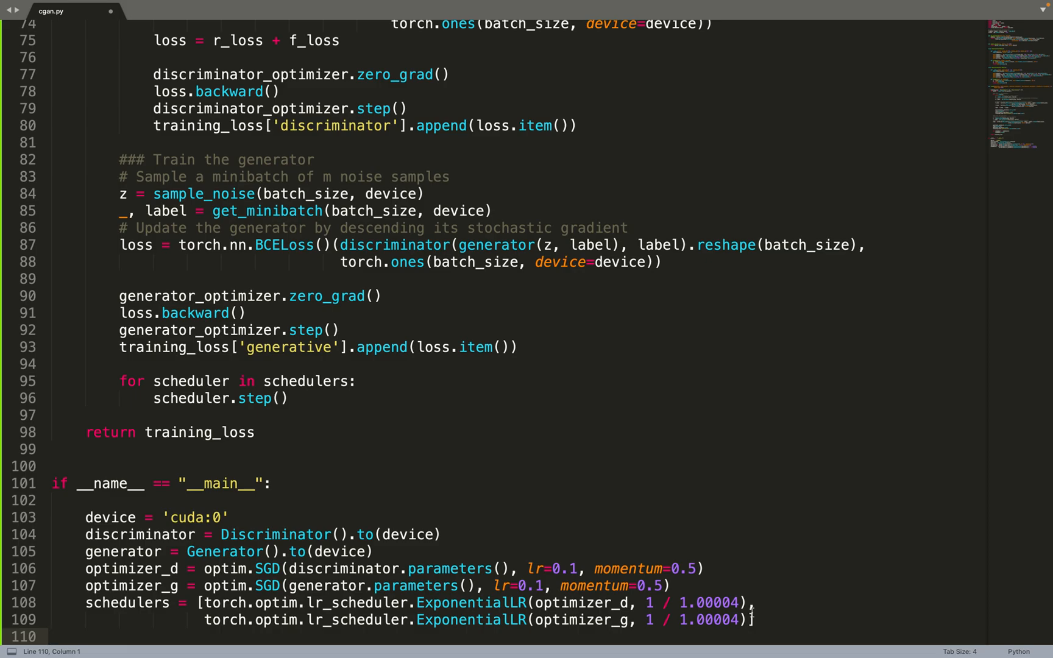
Store loss = train(generator, discriminator, optimizer_g, optimizer_d, schedulers, 287828, batch_size=100).
{"action": "type", "text": "loss = train(generator, discriminator, optimizer_g, optimizer_d, scheduler"}
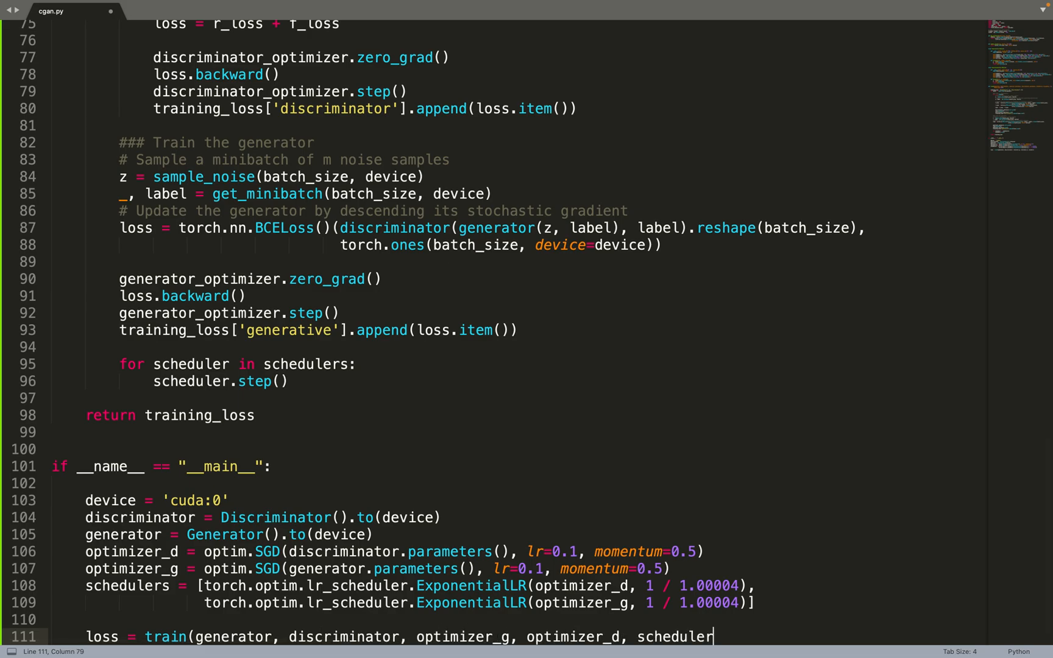
{"action": "type", "text": "s, 287828, batch_size=100)"}
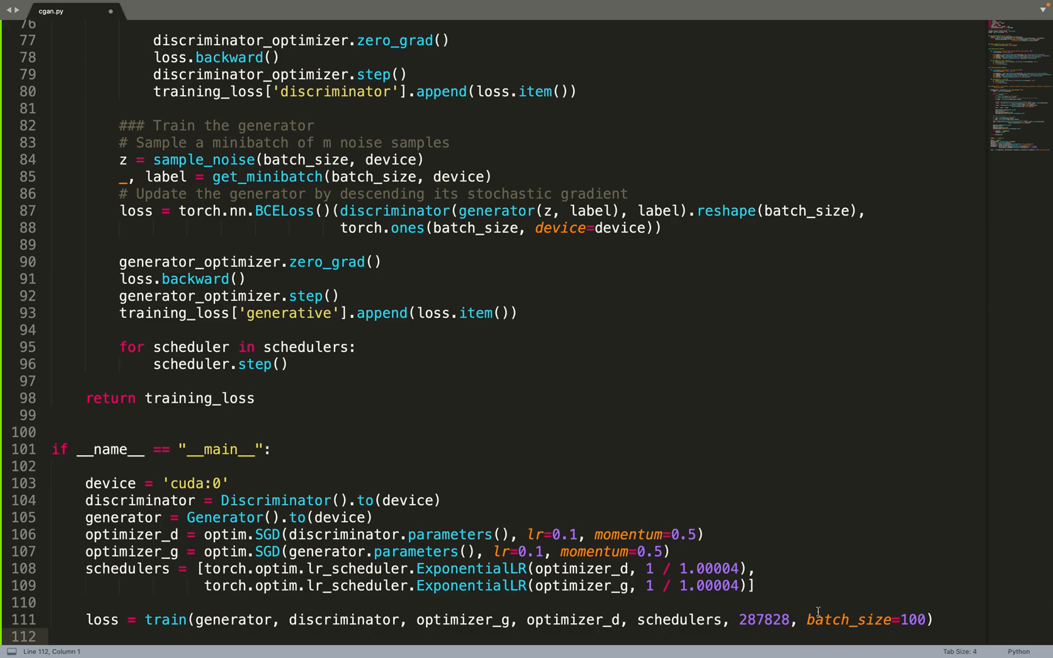
{"action": "mouse_move", "coordinate": [799, 619]}
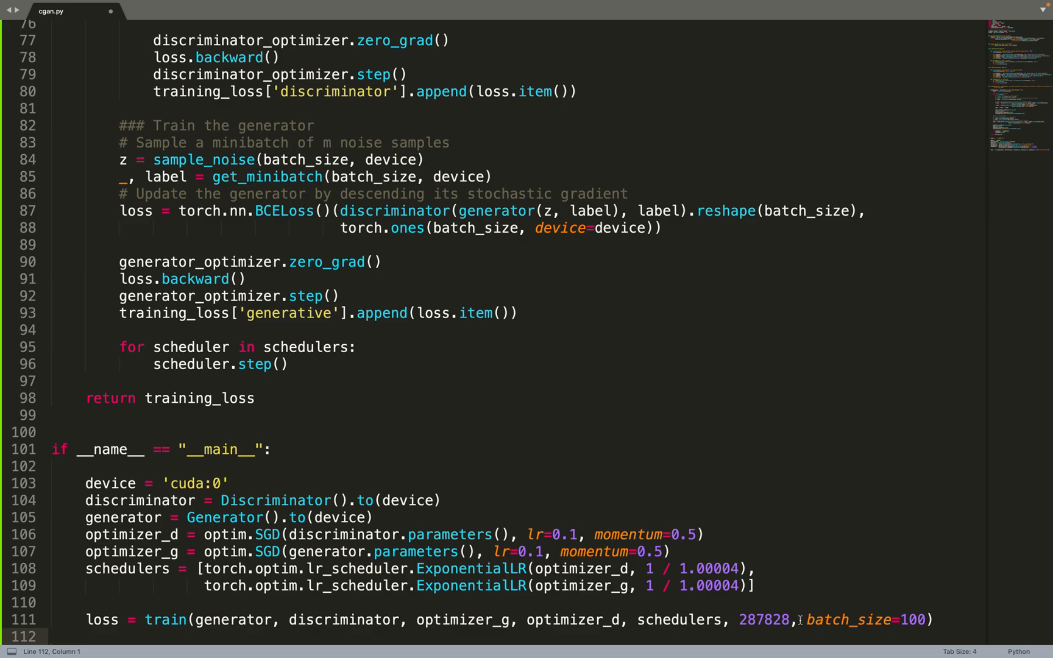
{"action": "mouse_move", "coordinate": [768, 528]}
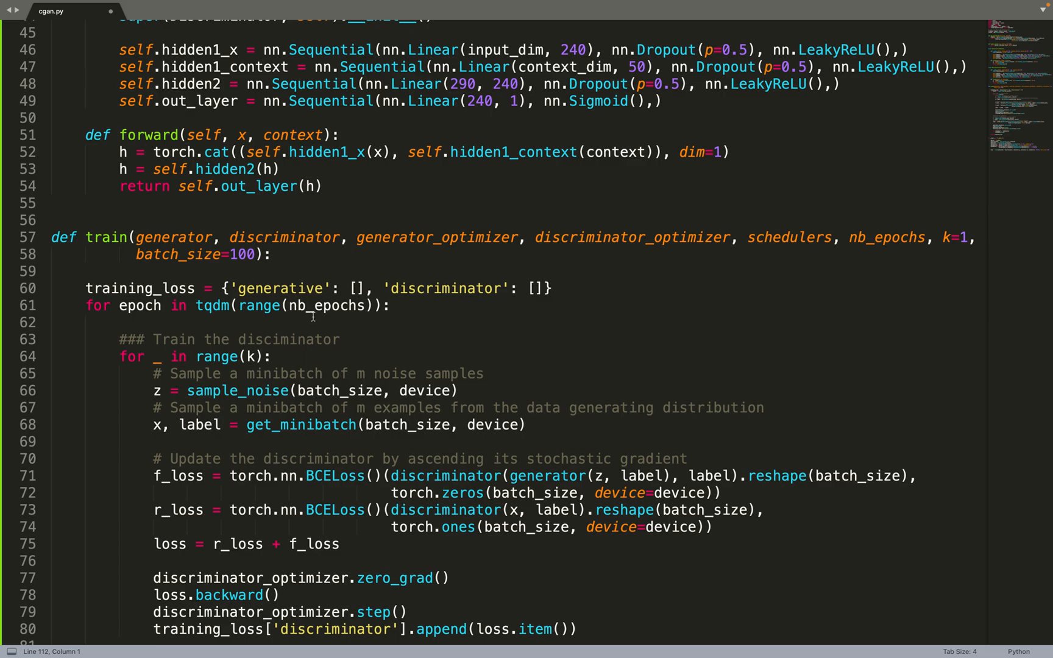
Scroll down to the end of the main block for the figure and digit loop.
{"action": "scroll", "scroll_direction": "down", "scroll_amount": 3}
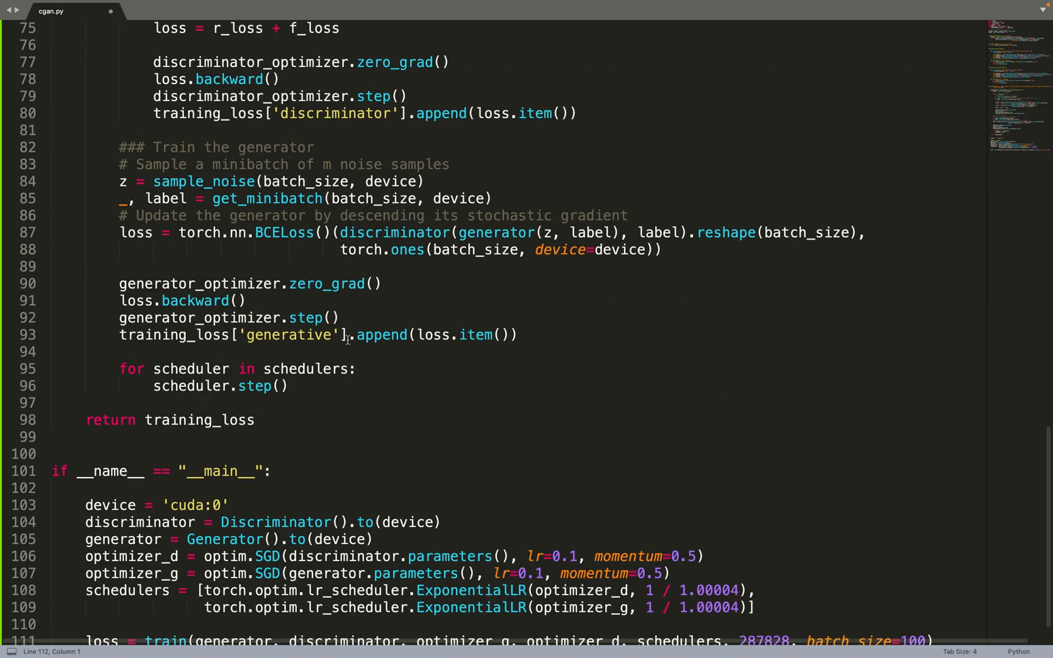
{"action": "scroll", "scroll_direction": "down", "scroll_amount": 3}
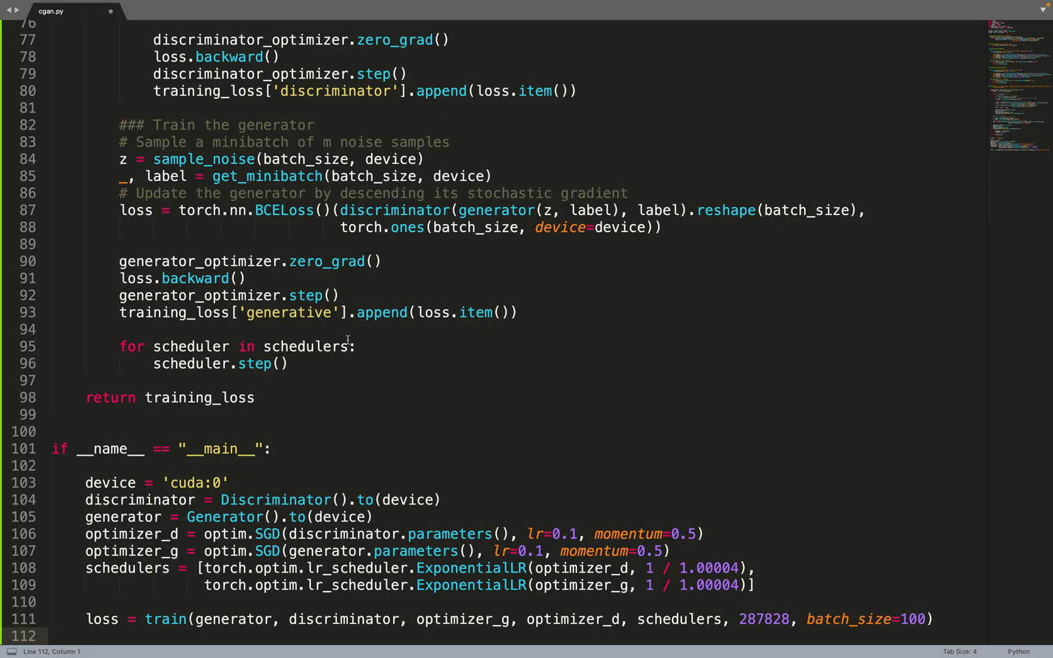
{"action": "mouse_move", "coordinate": [768, 614]}
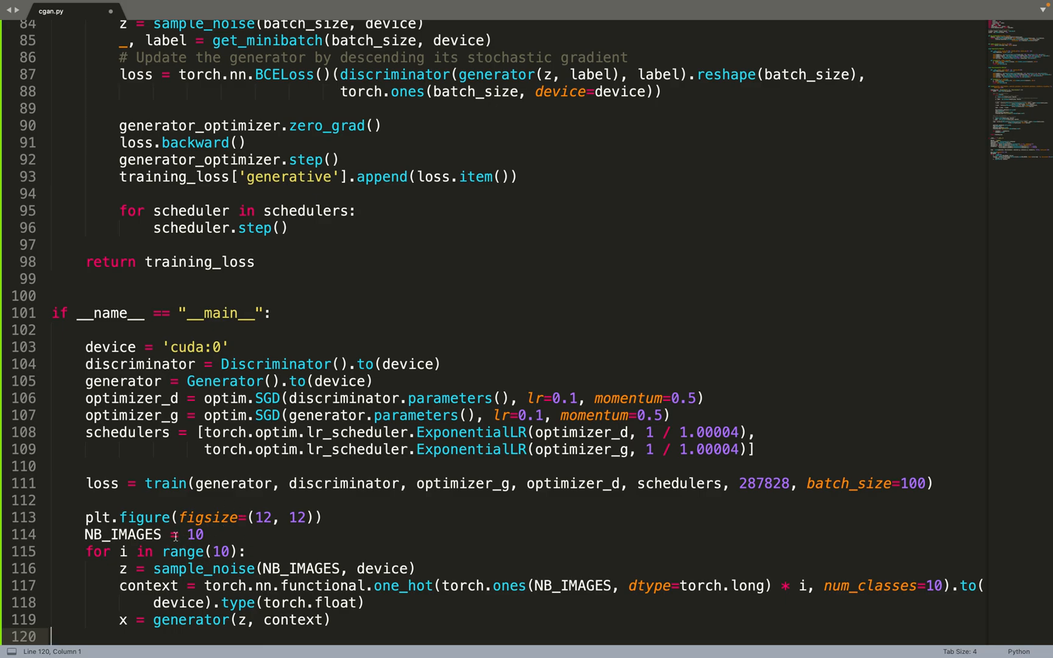
Write the inner for j loop plotting 28×28 grayscale subplots and saving cgan.png.
{"action": "type", "text": "for j in range(NB_IMAGES):"}
{"action": "type", "text": "plt.subplot(10, 10, 10 * i + 1 + j)"}
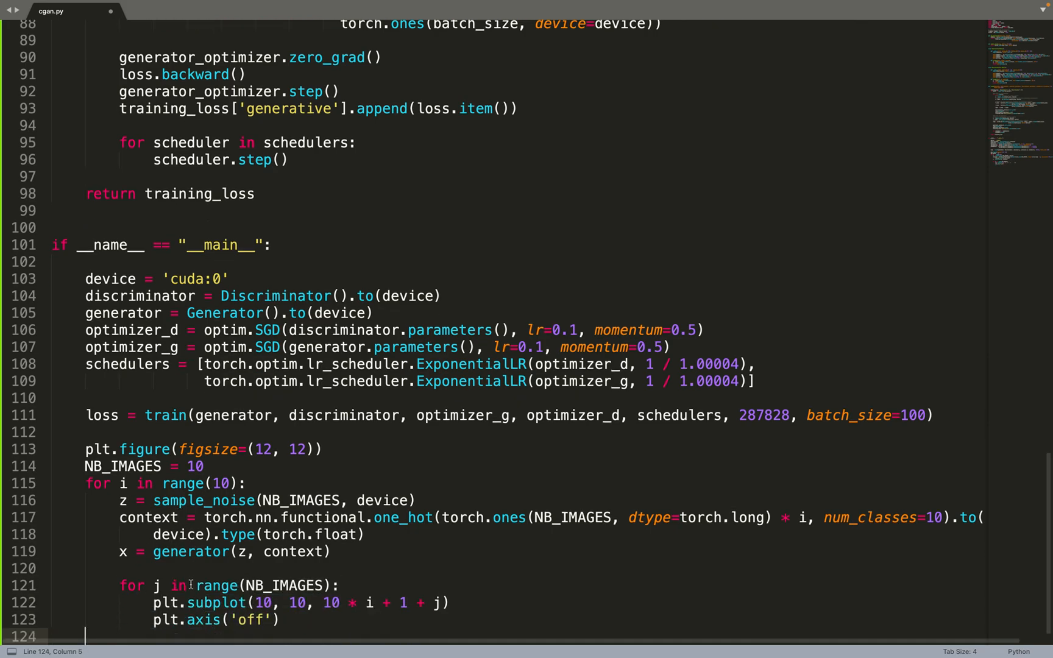
{"action": "scroll", "scroll_direction": "down", "scroll_amount": 3}
{"action": "type", "text": "plt.imshow(x[j].data.cpu().numpy().reshape(28, 28), cmap='gray')"}
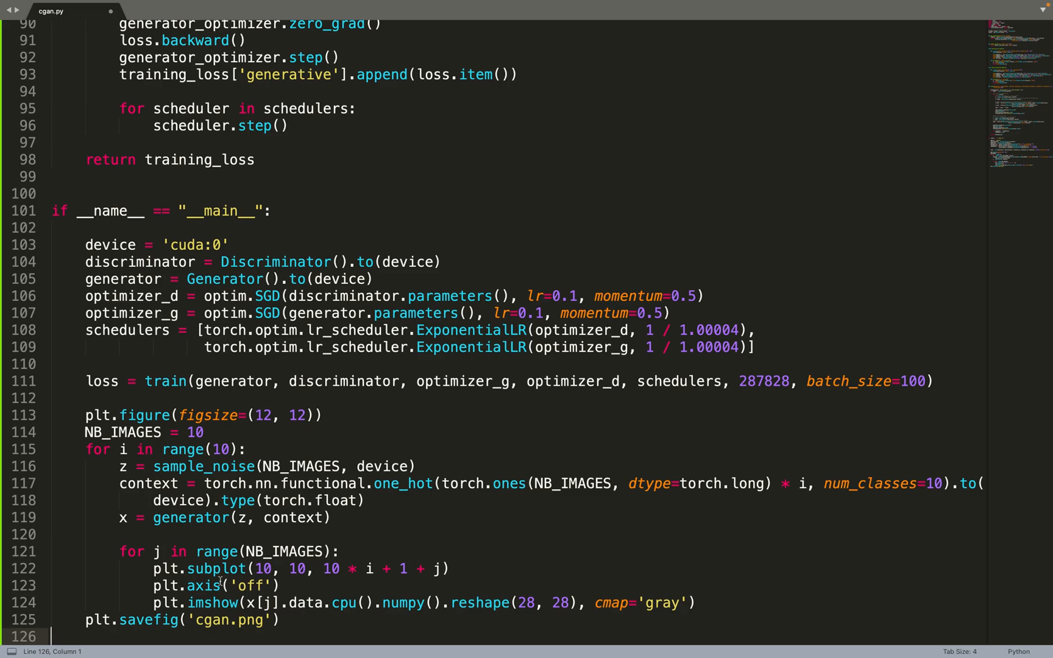
{"action": "scroll", "scroll_direction": "down", "scroll_amount": 3}
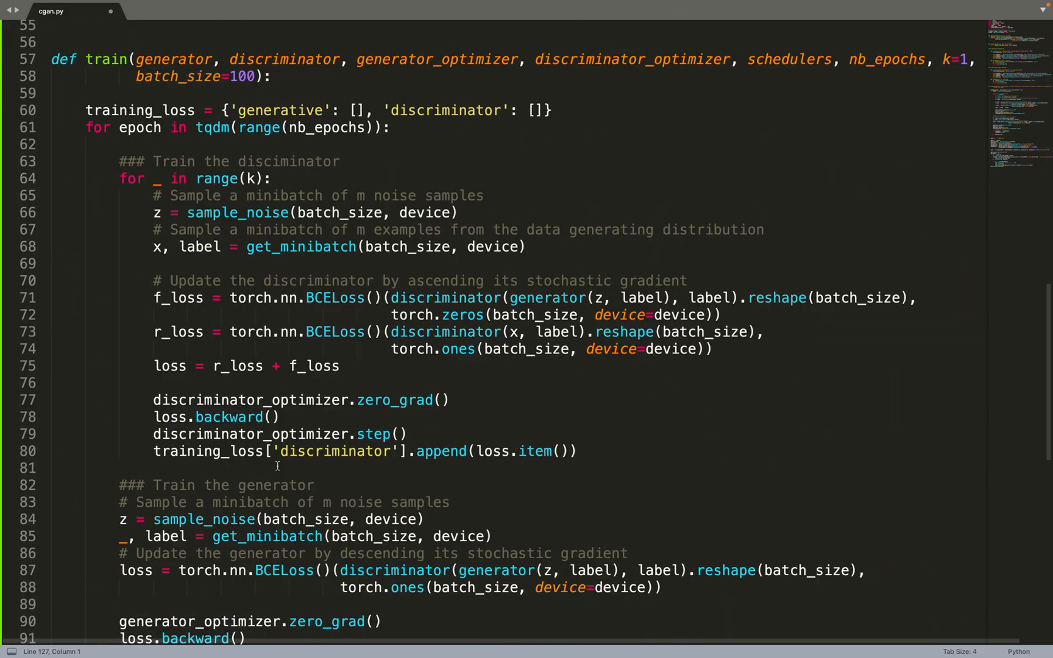
{"action": "scroll", "scroll_direction": "down", "scroll_amount": 3}
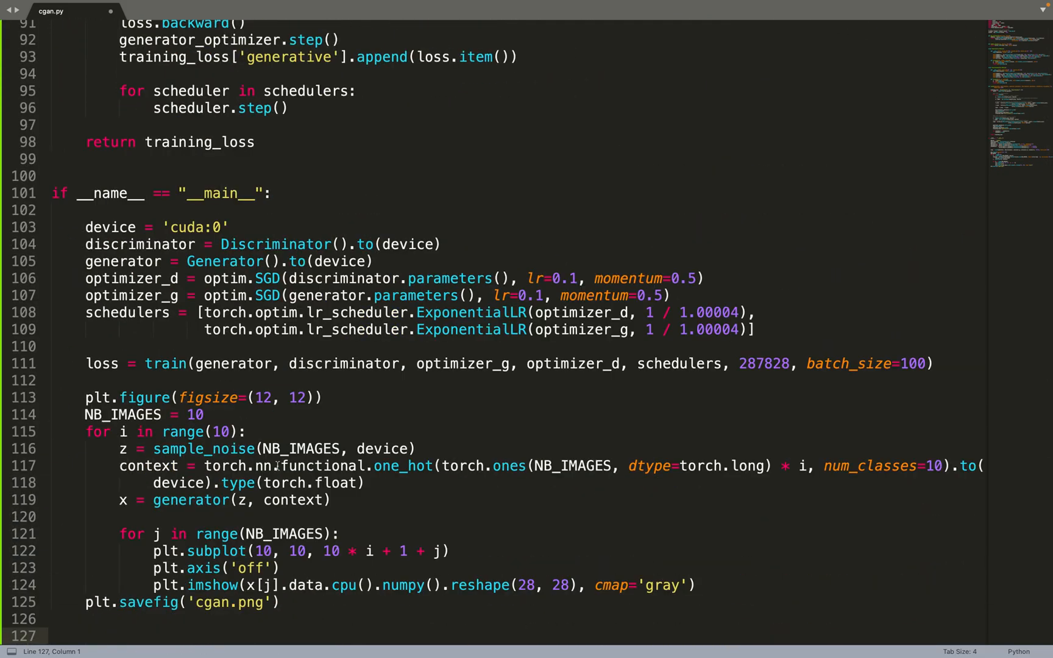